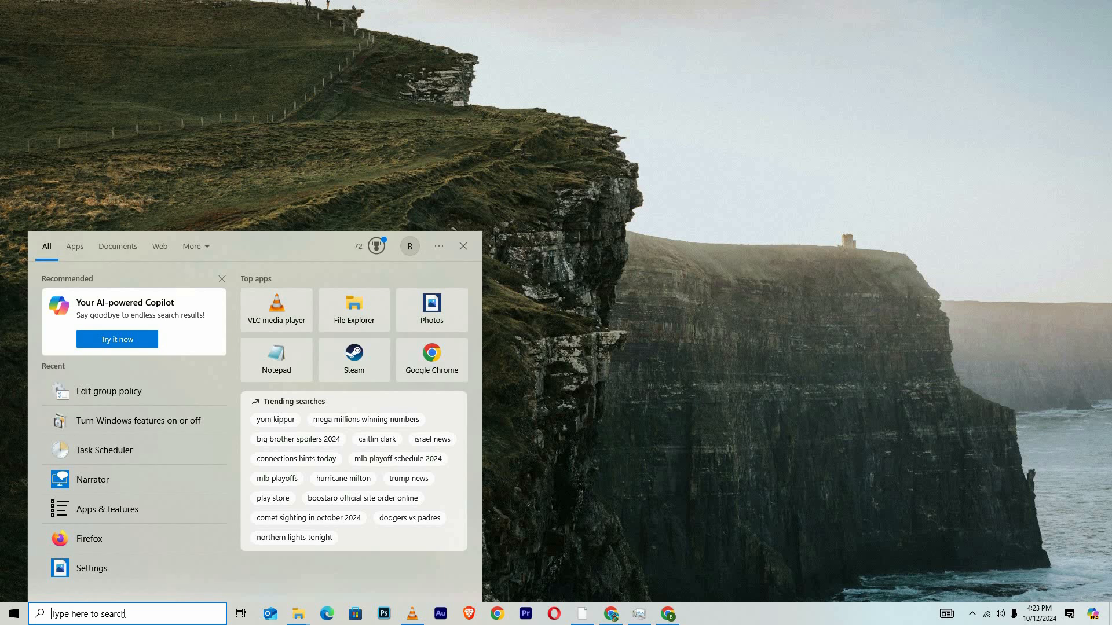
# Search Windows for 'cmd' so Command Prompt shows as the best match
pyautogui.write('cmd')
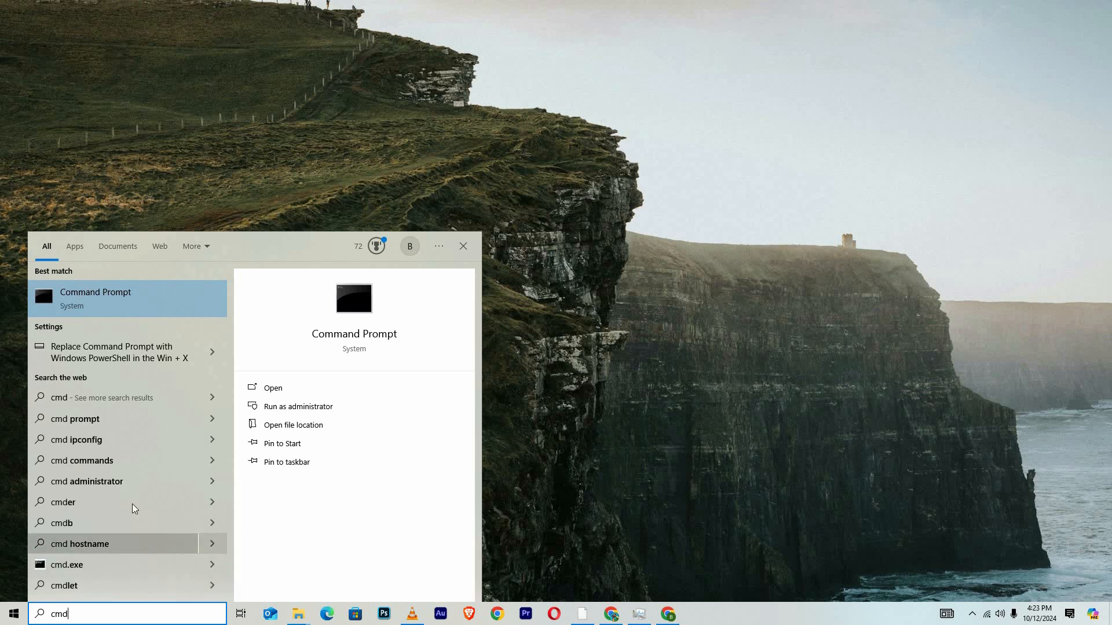
# Launch Command Prompt with Run as administrator from its search result
pyautogui.rightClick(92, 292)
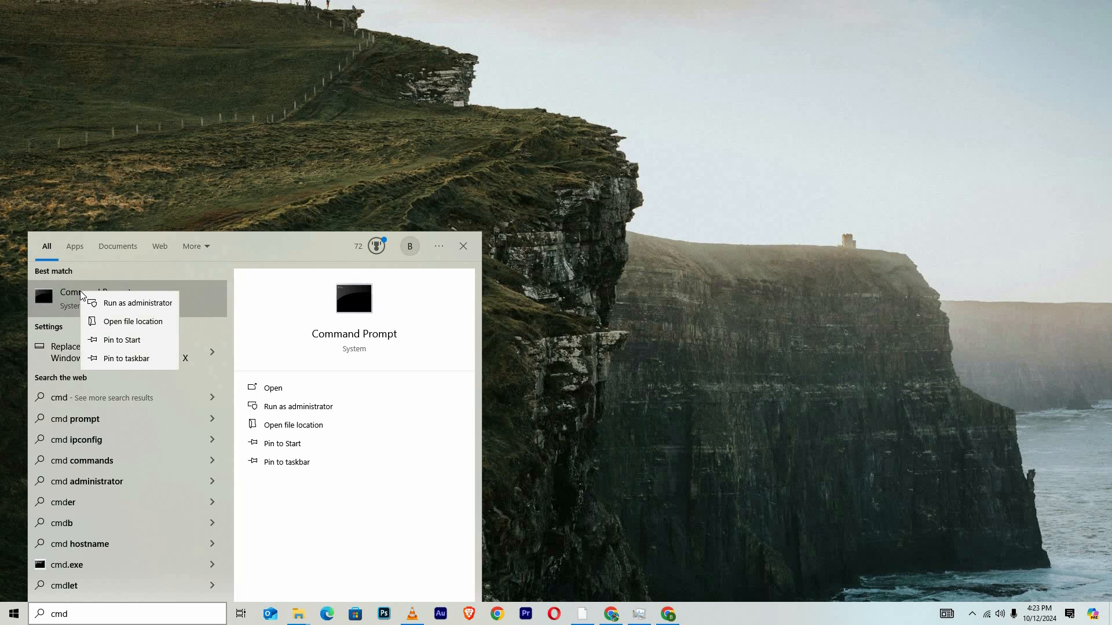
pyautogui.click(134, 303)
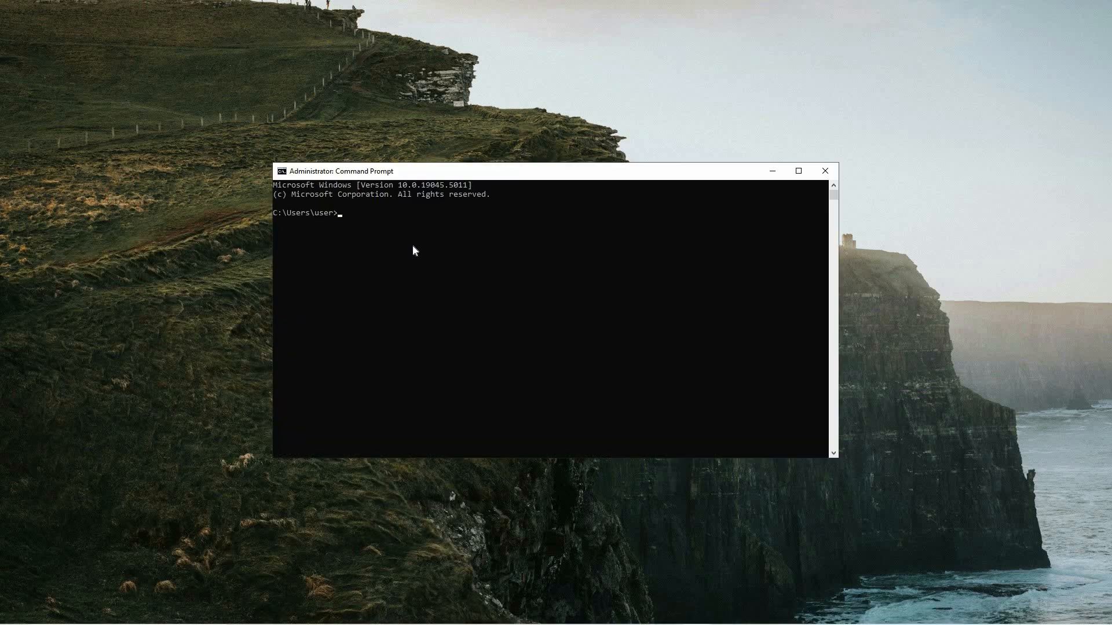
pyautogui.moveTo(423, 244)
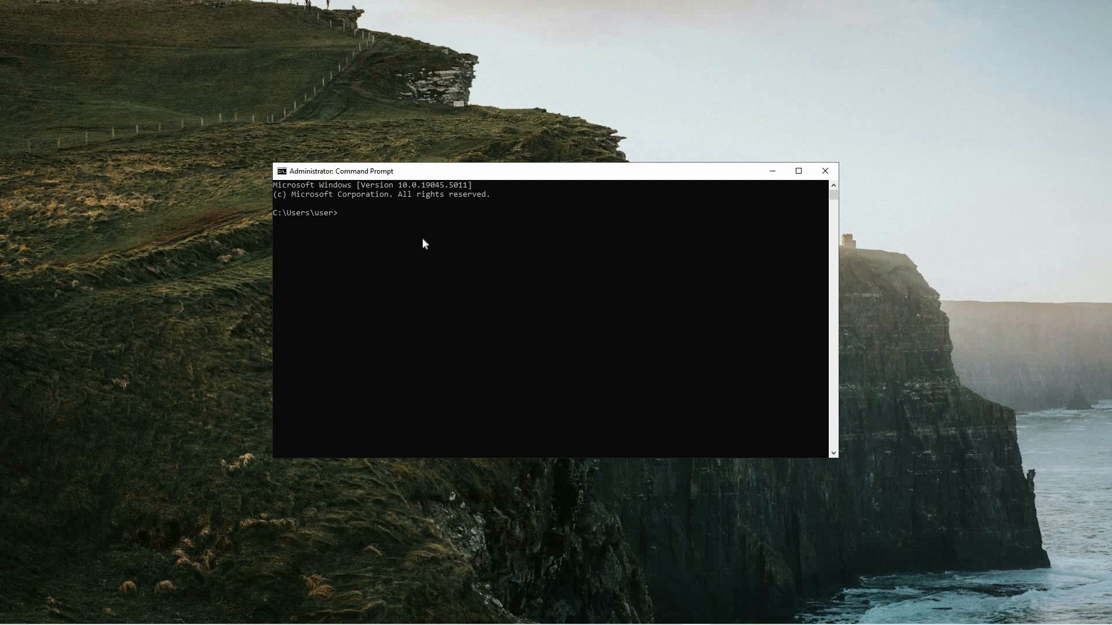
# Enter the command 'ipconfig /flushdns' at the administrator prompt
pyautogui.write('ipconfig /flushdns')
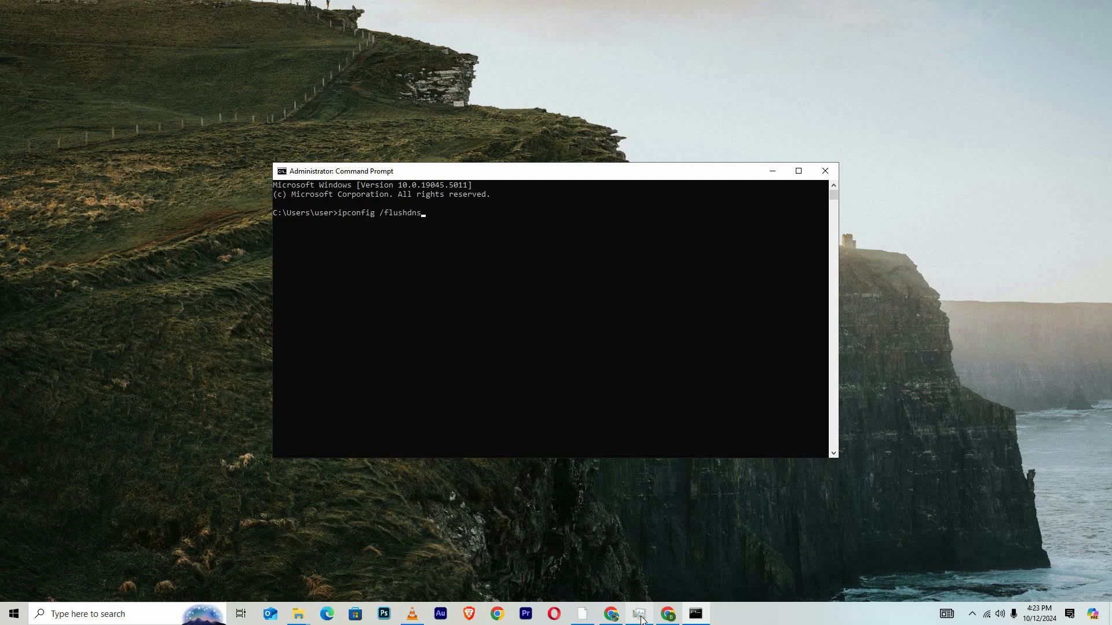
pyautogui.moveTo(479, 269)
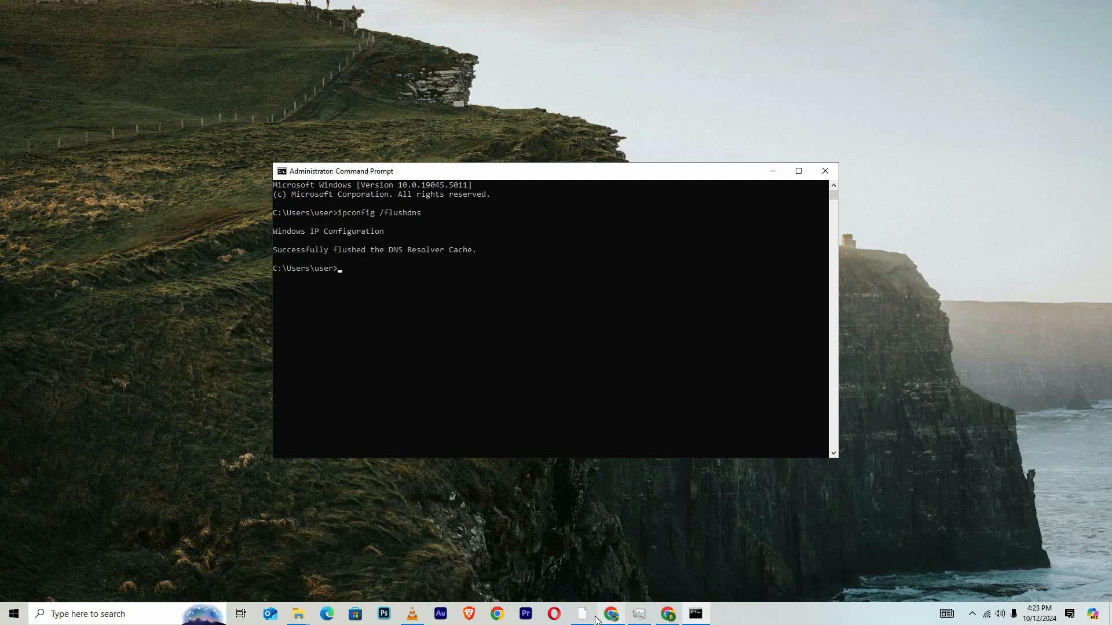
pyautogui.moveTo(466, 266)
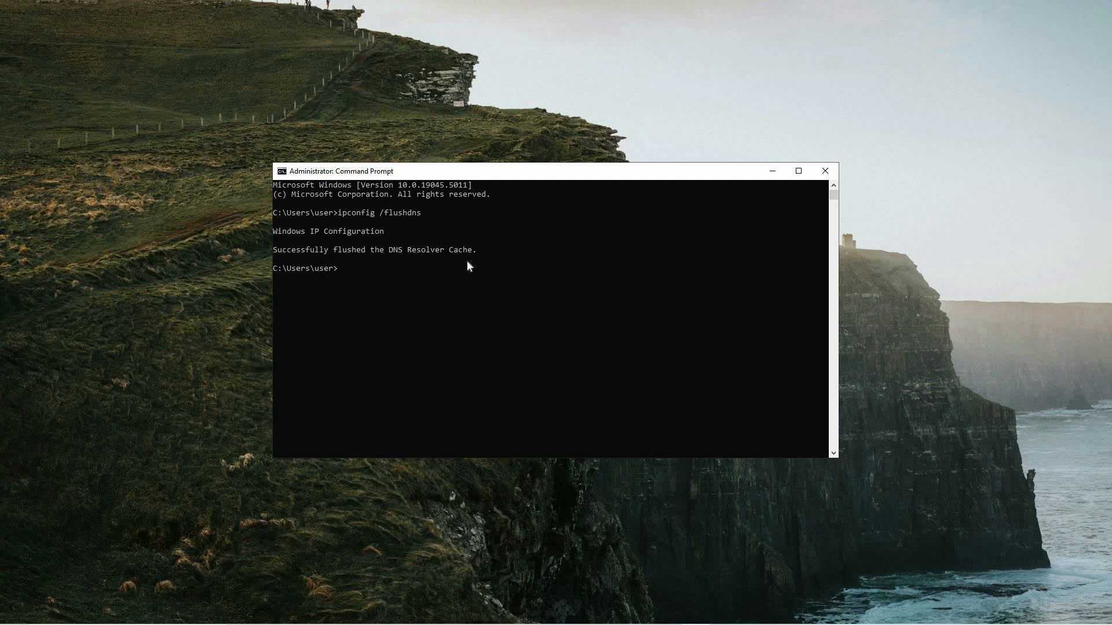
# Run 'netsh winsock reset' to reset the Winsock catalog
pyautogui.write('netsh winsock reset')
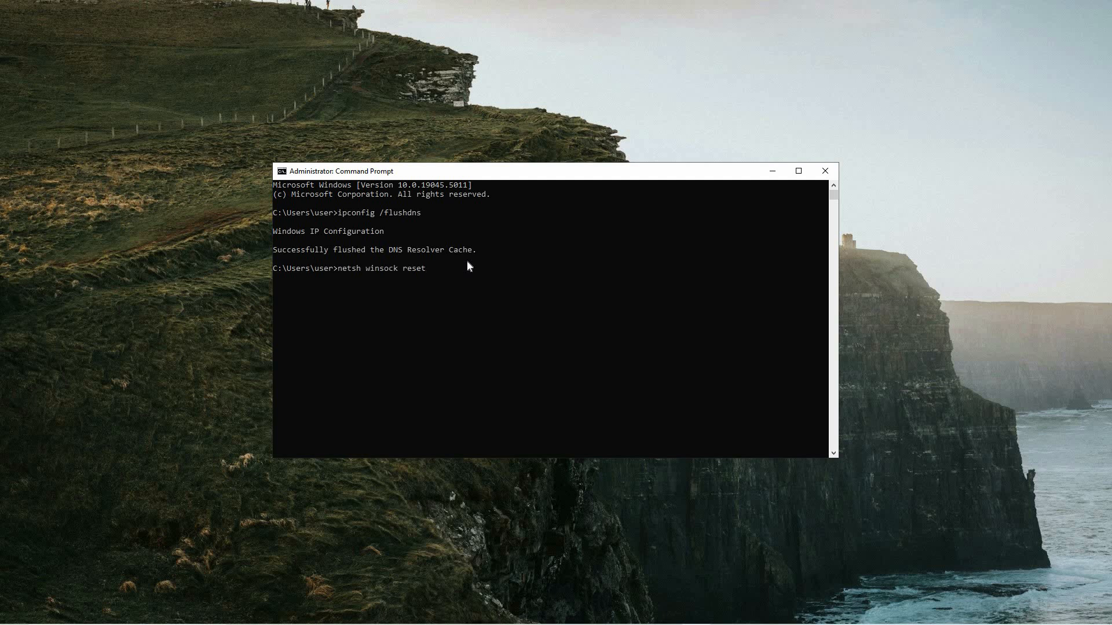
pyautogui.press('enter')
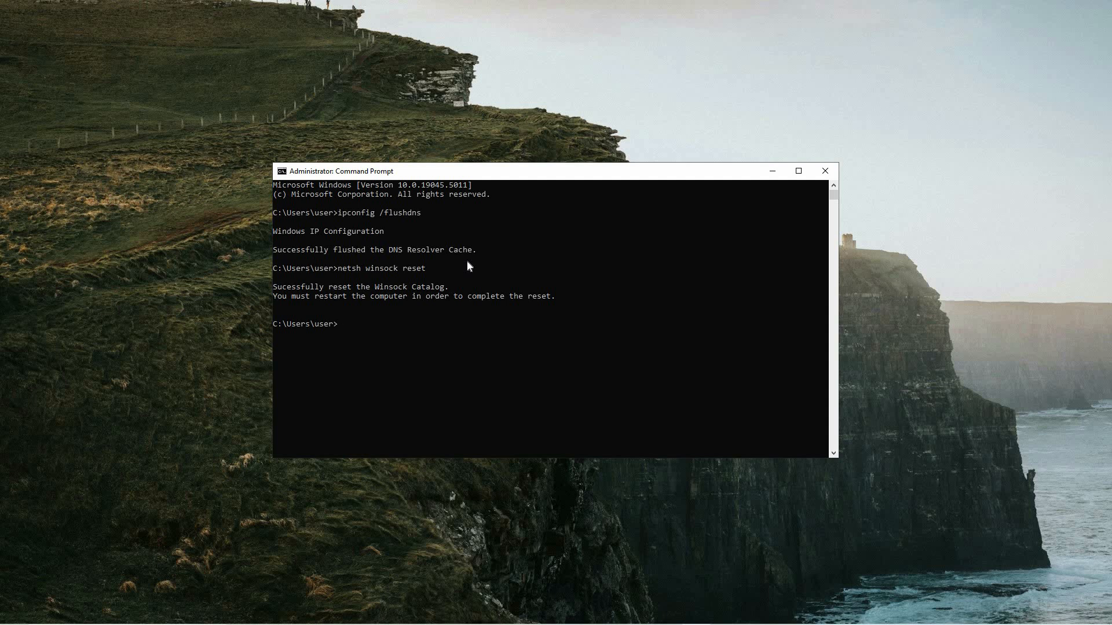
pyautogui.moveTo(418, 296)
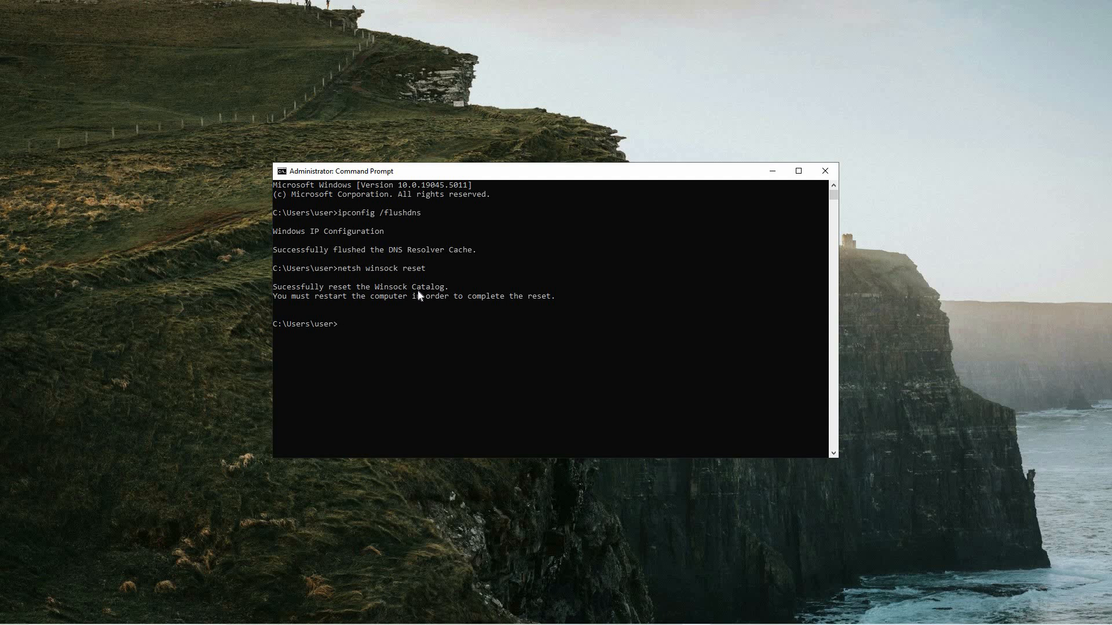
# Show the Start menu Power options for sleep, shut down and restart
pyautogui.click(13, 613)
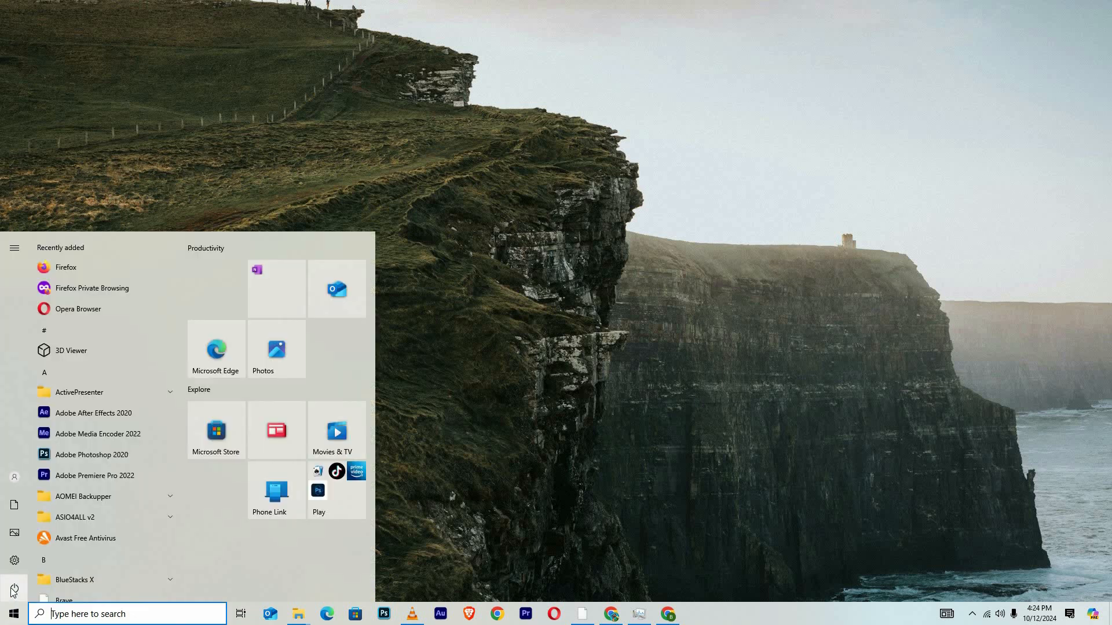
pyautogui.click(13, 587)
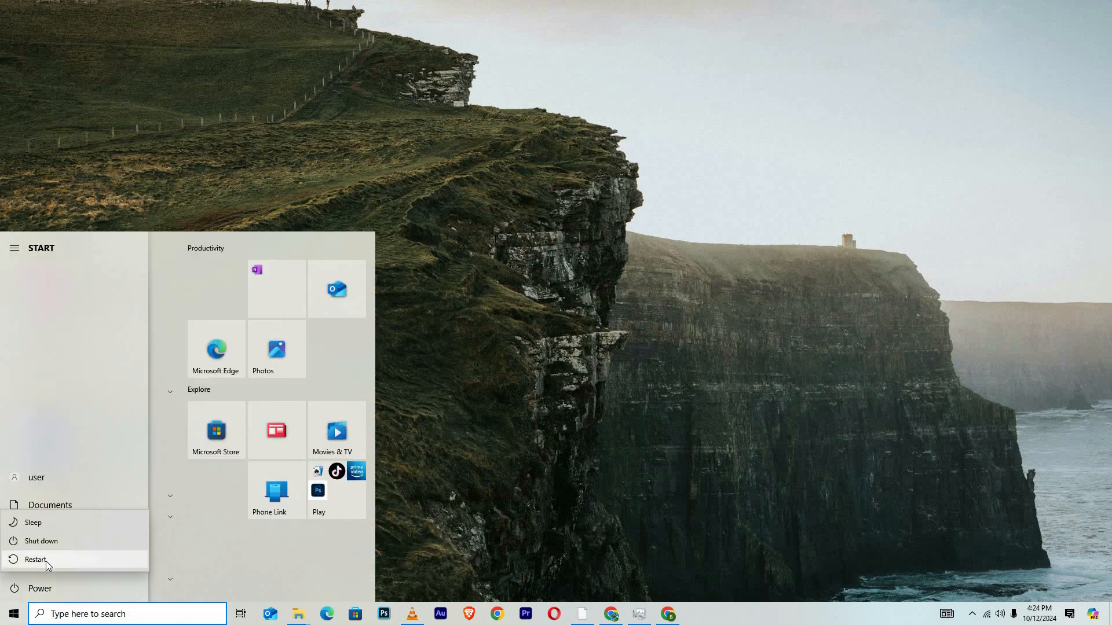